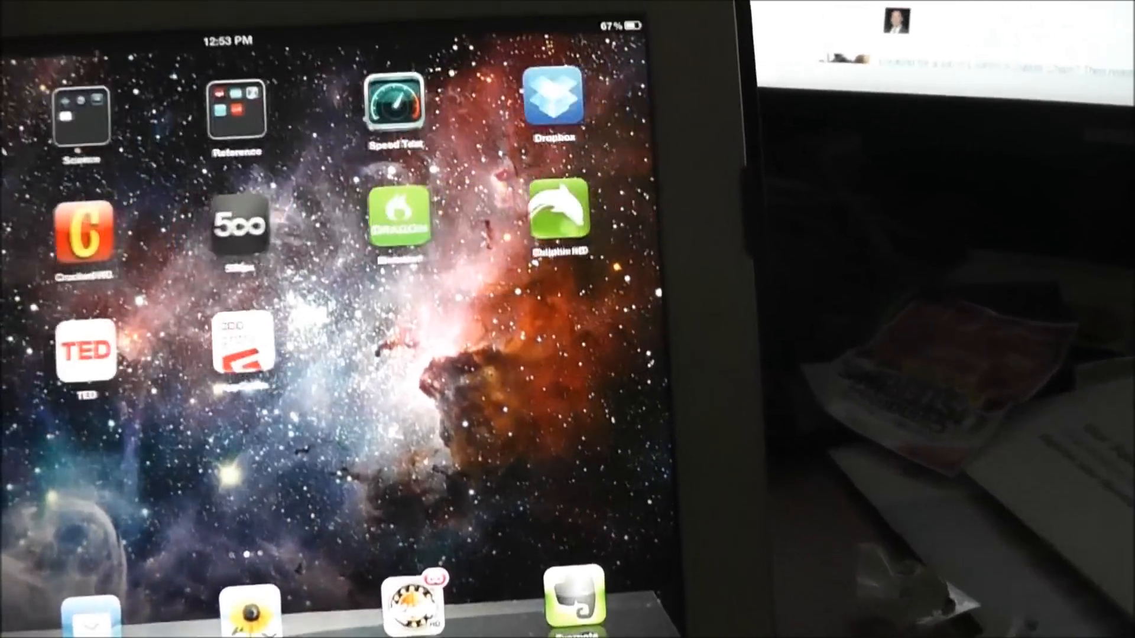
Launch the Speedtest.net app from the iPad home screen
click(393, 108)
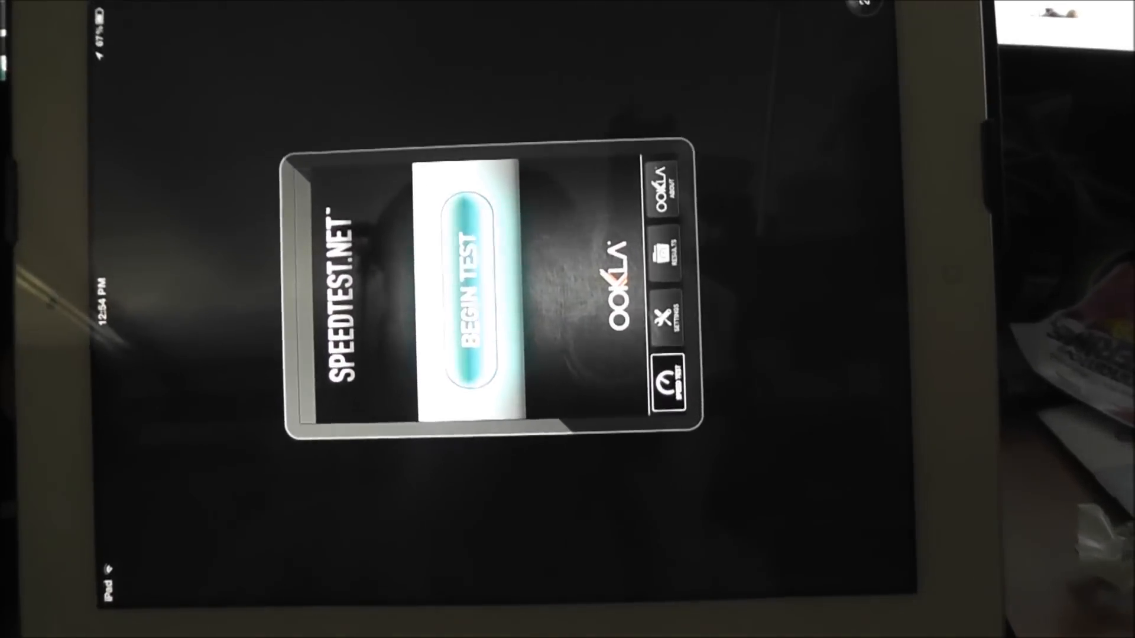
click(485, 333)
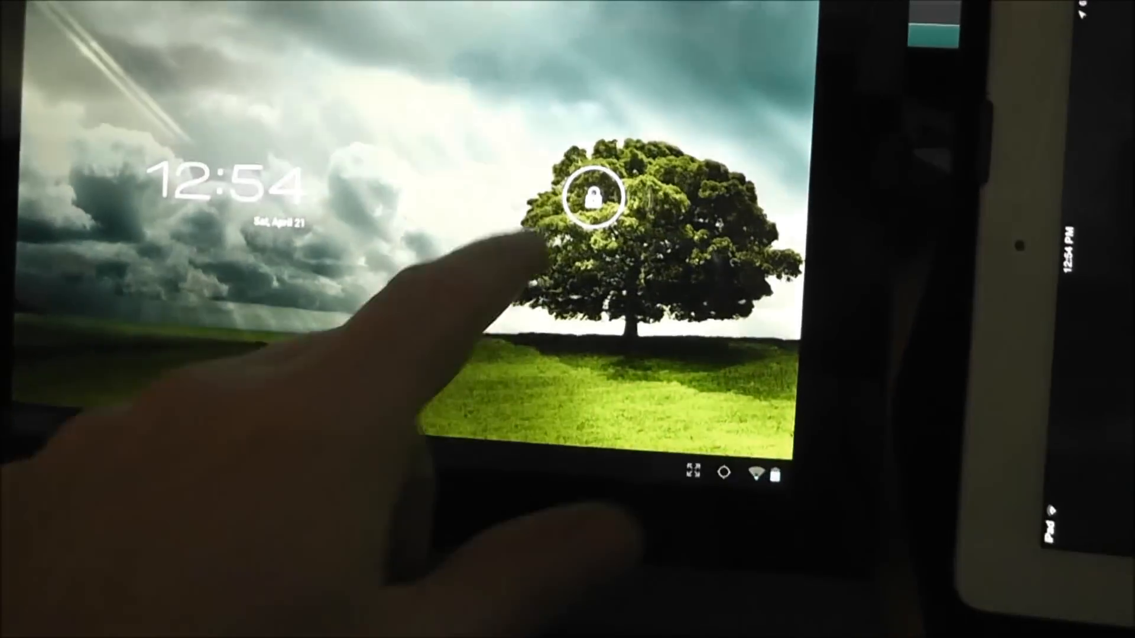
Unlock the Transformer Prime tablet to reach Speedtest.net
click(593, 197)
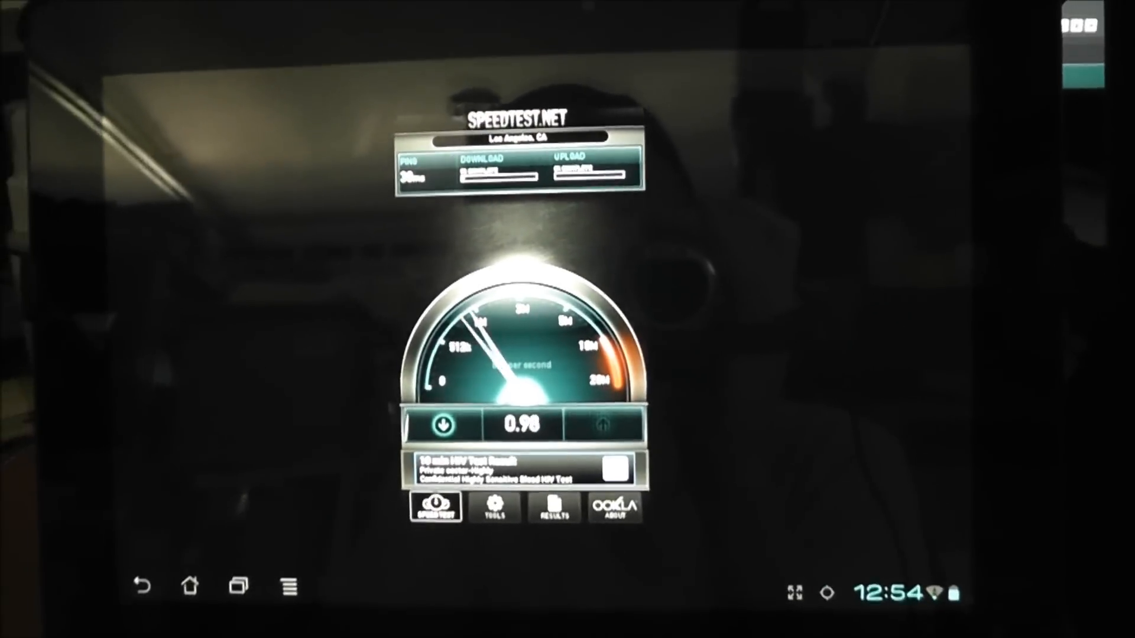